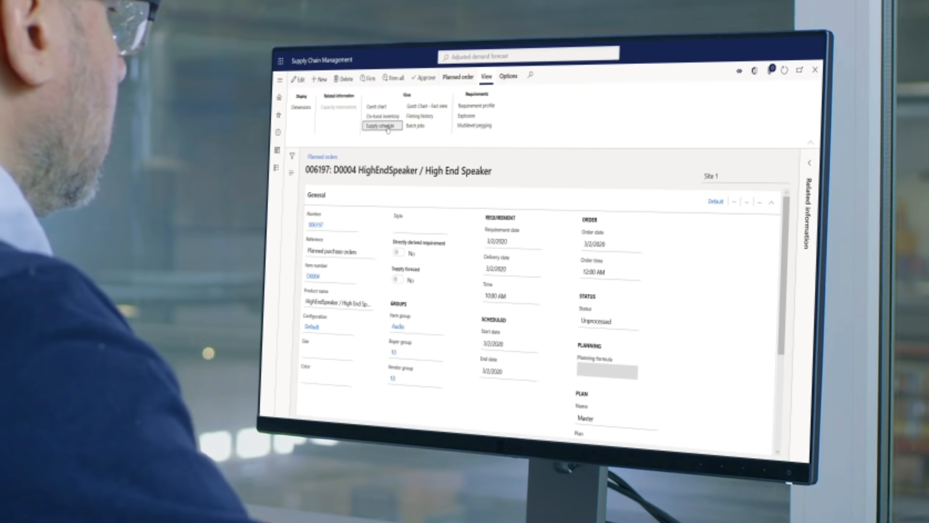
Step: Show the supply schedule for planned order 006197, the High End Speaker
left_click(383, 126)
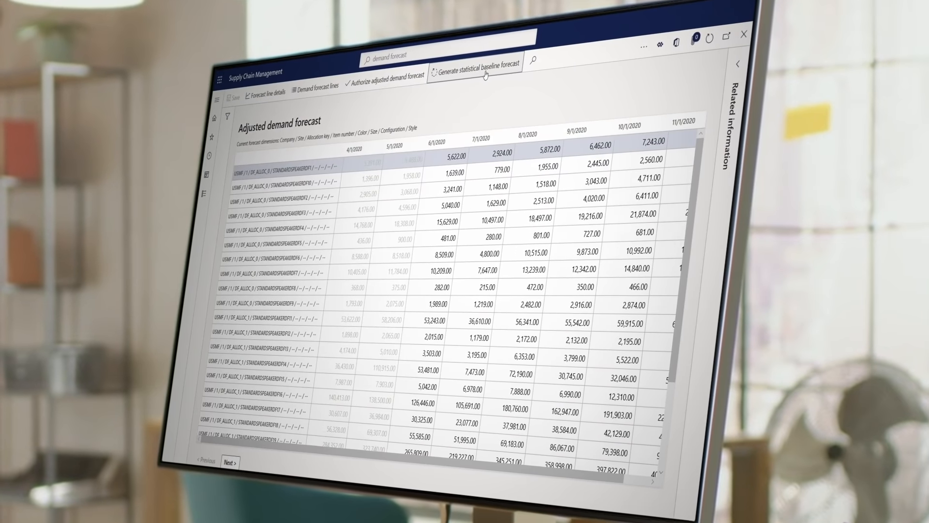
left_click(481, 77)
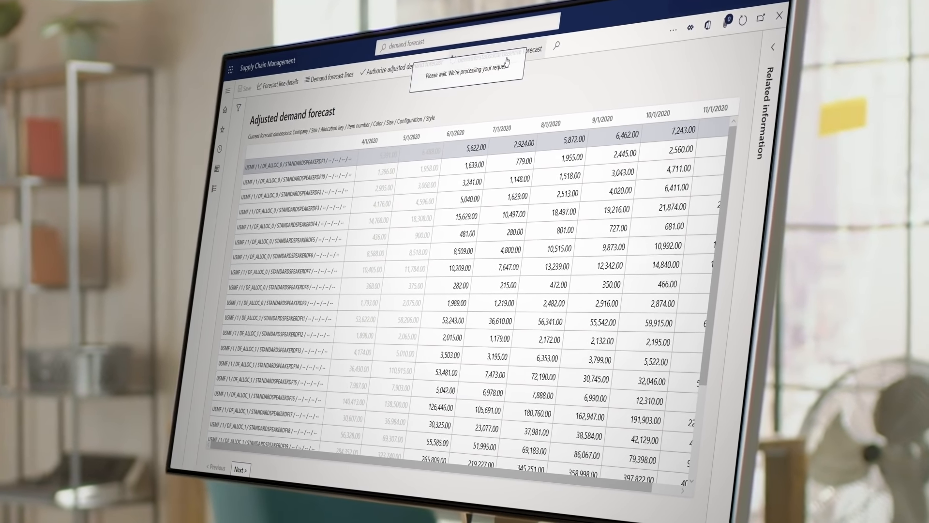
left_click(501, 49)
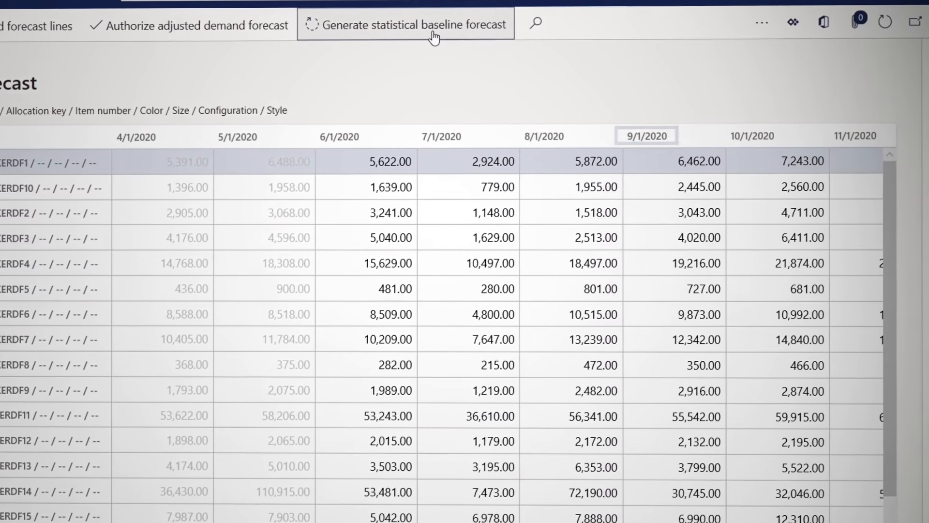
Step: Launch Generate statistical baseline forecast, showing the Historical horizon From date field
left_click(411, 24)
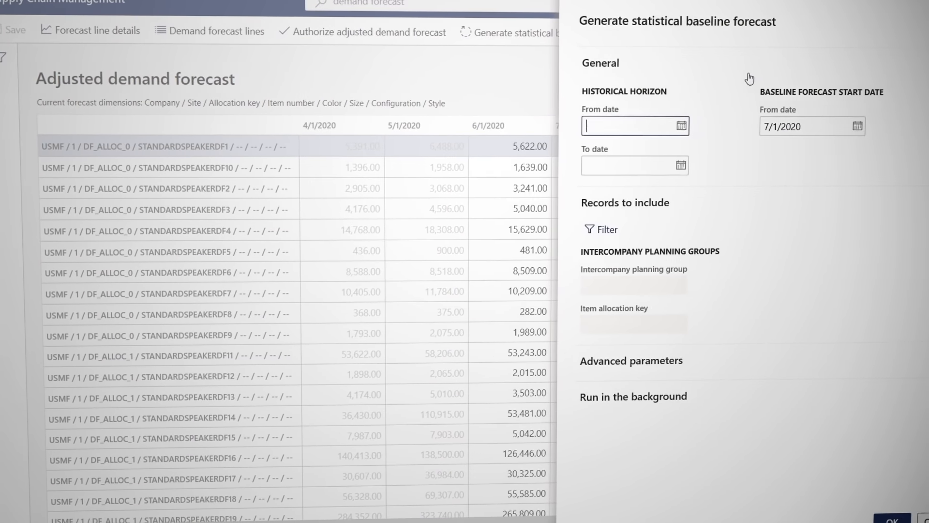